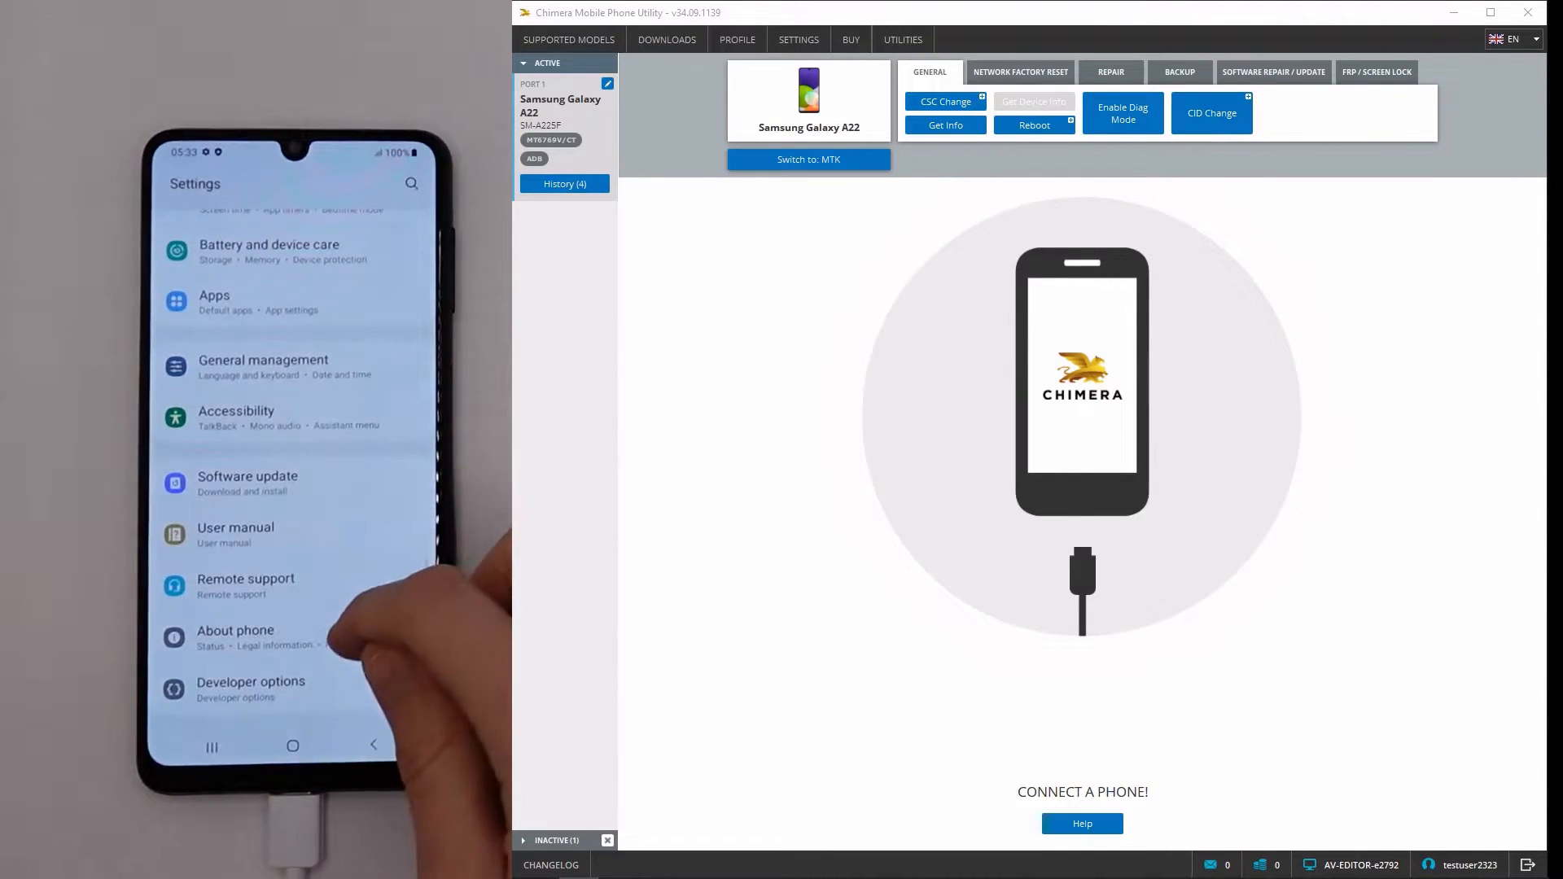
- Start Repair IMEI, enter the original IMEI (35689...) for IMEI1 and proceed to method choice
left_click(234, 637)
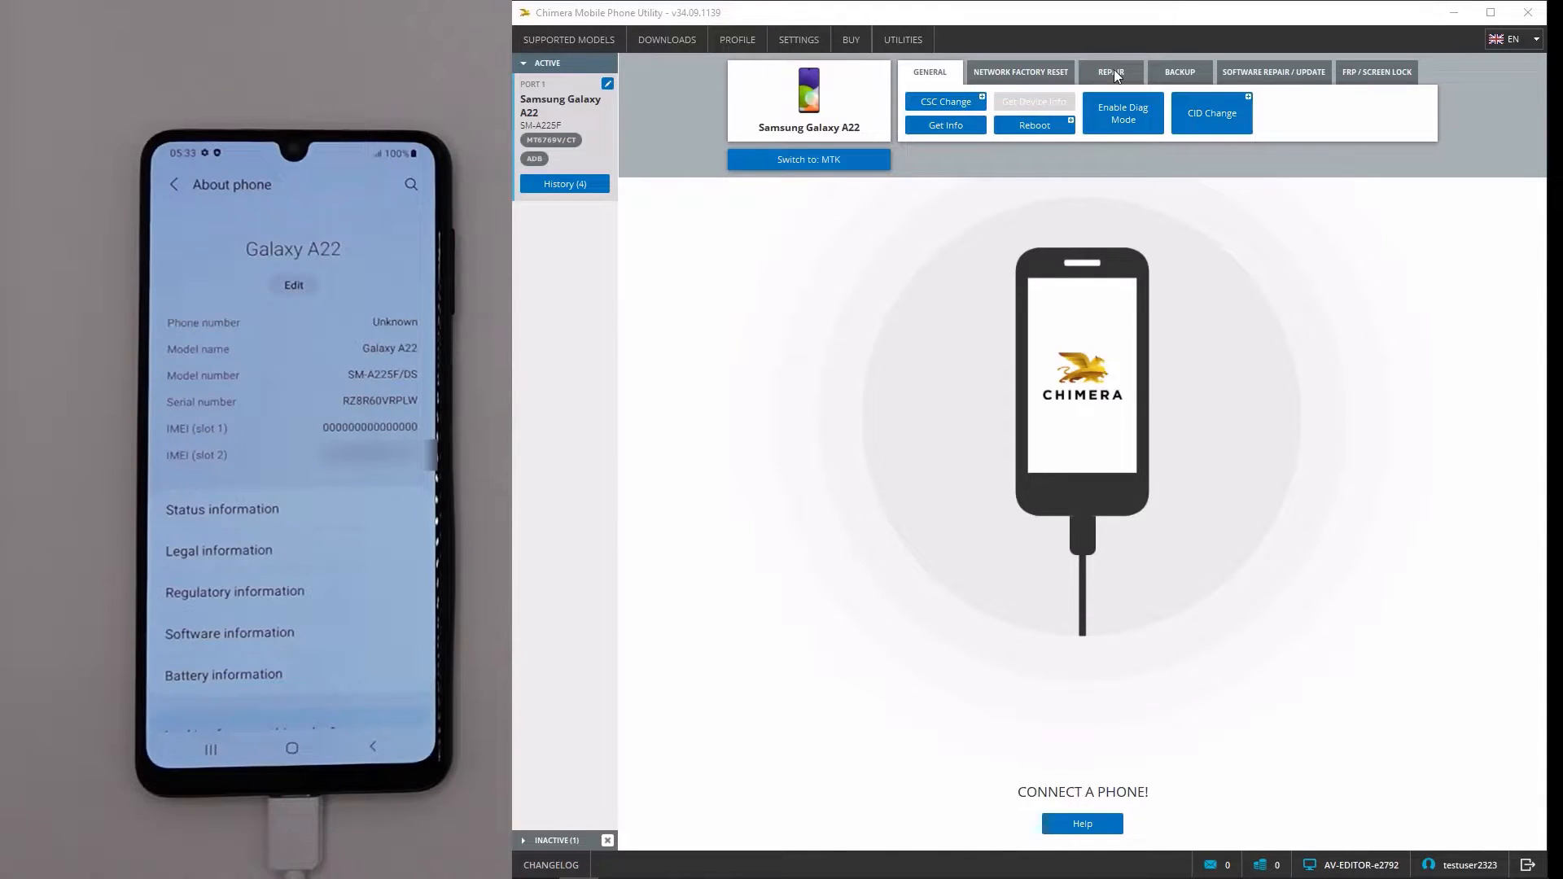
left_click(1111, 72)
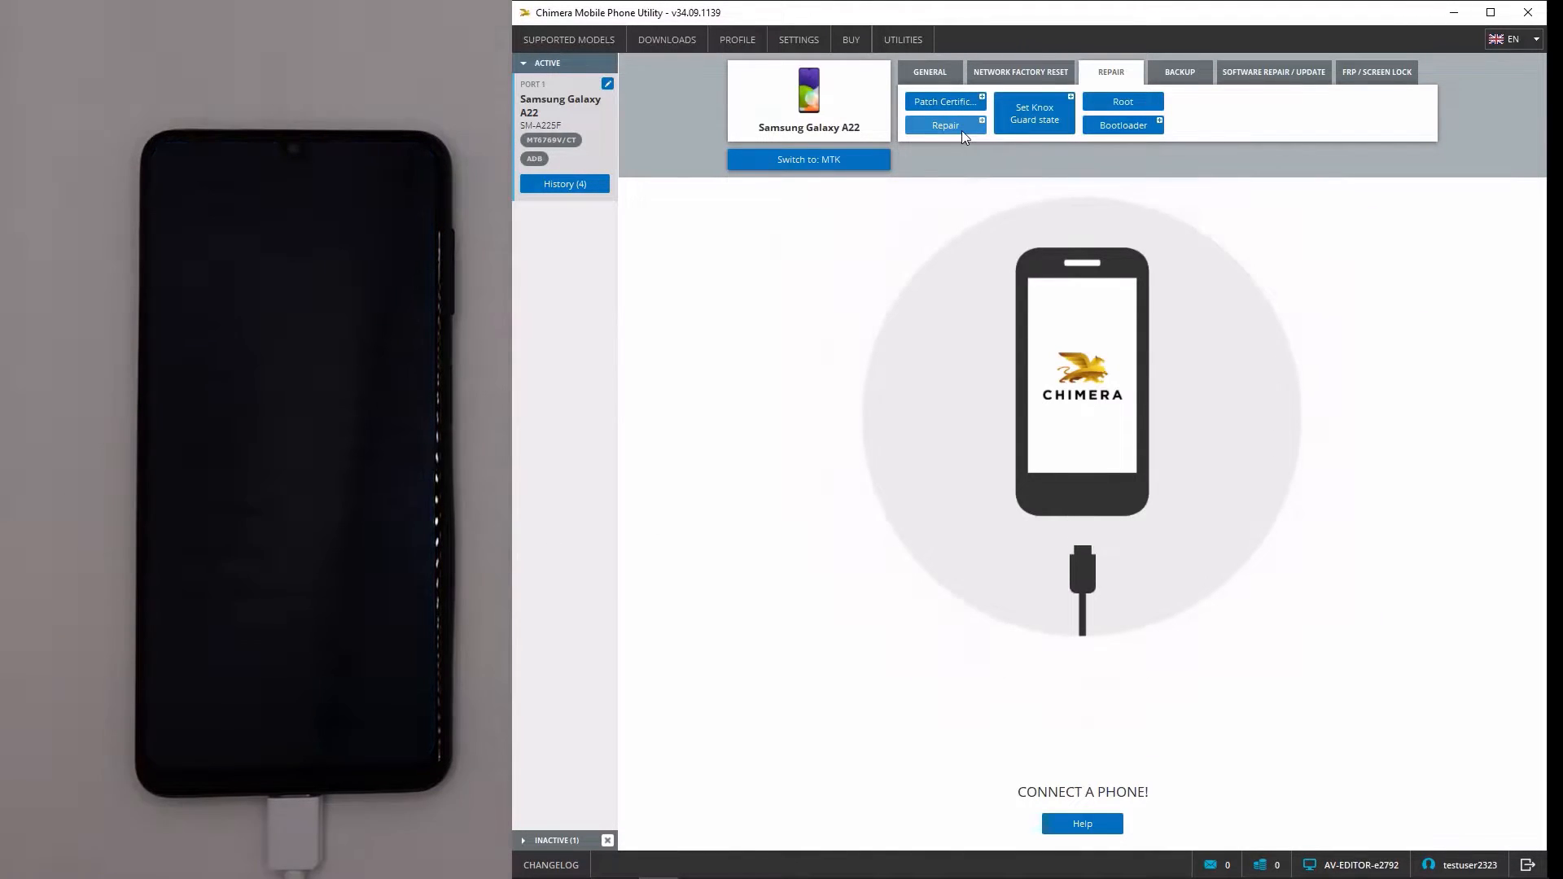
mouse_move(945, 125)
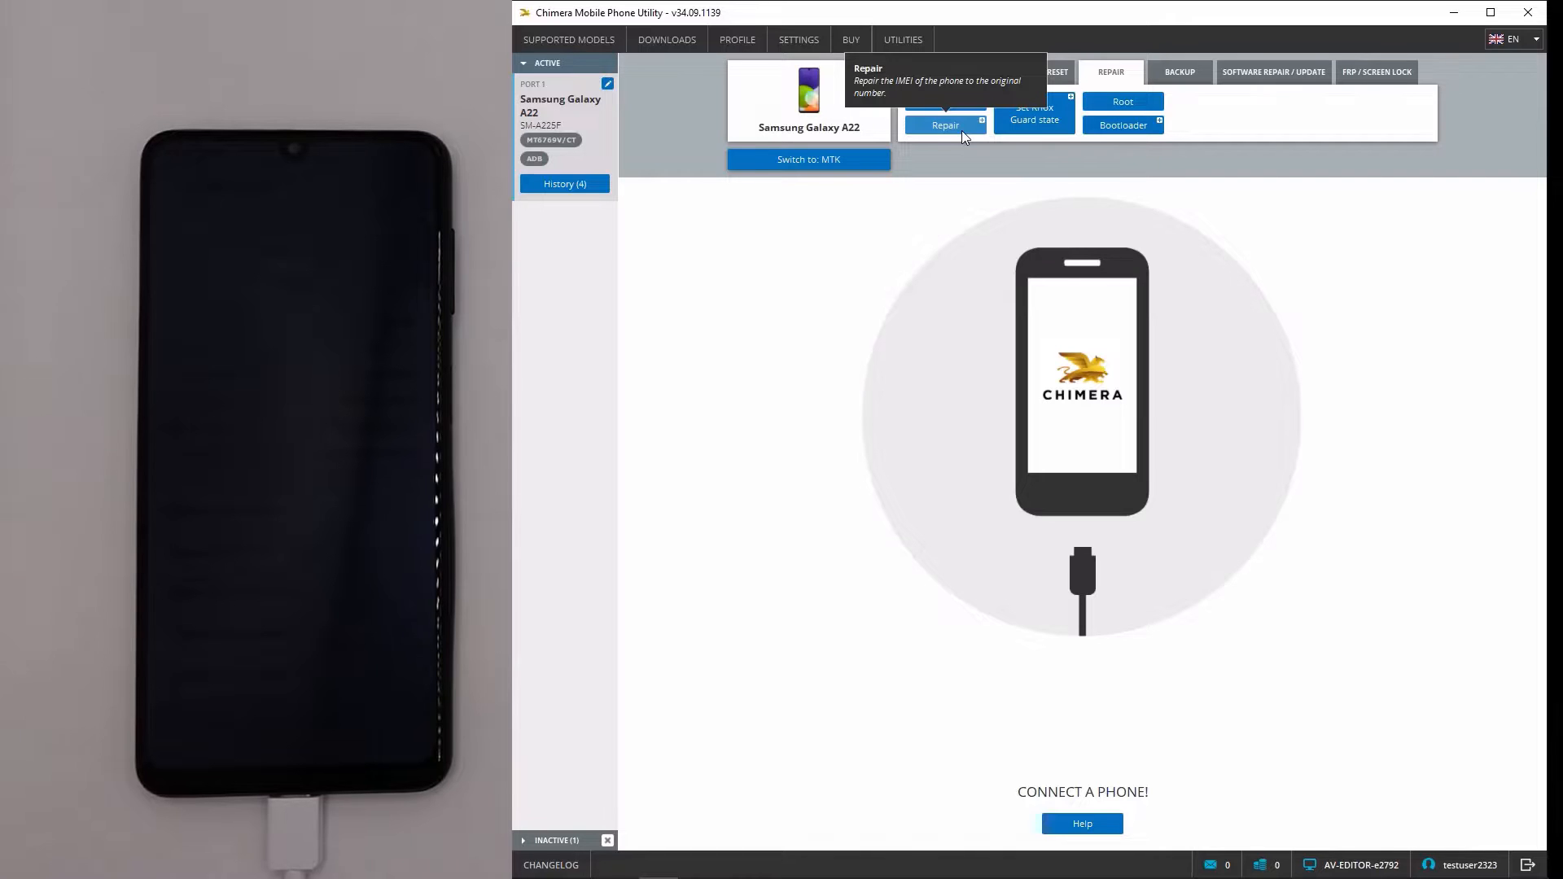
left_click(944, 124)
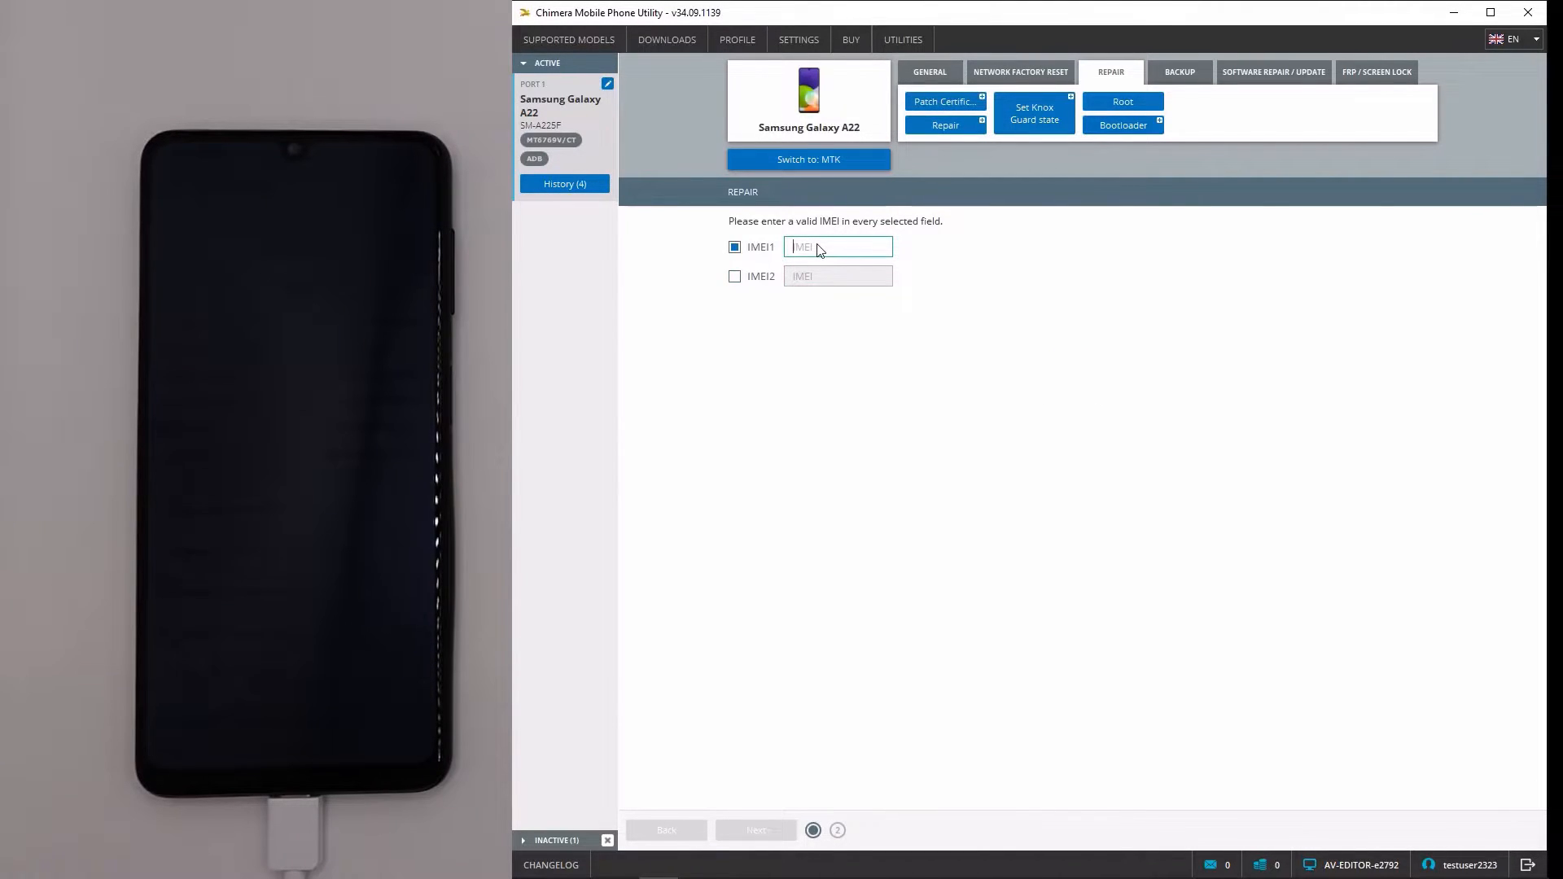
type("35689...")
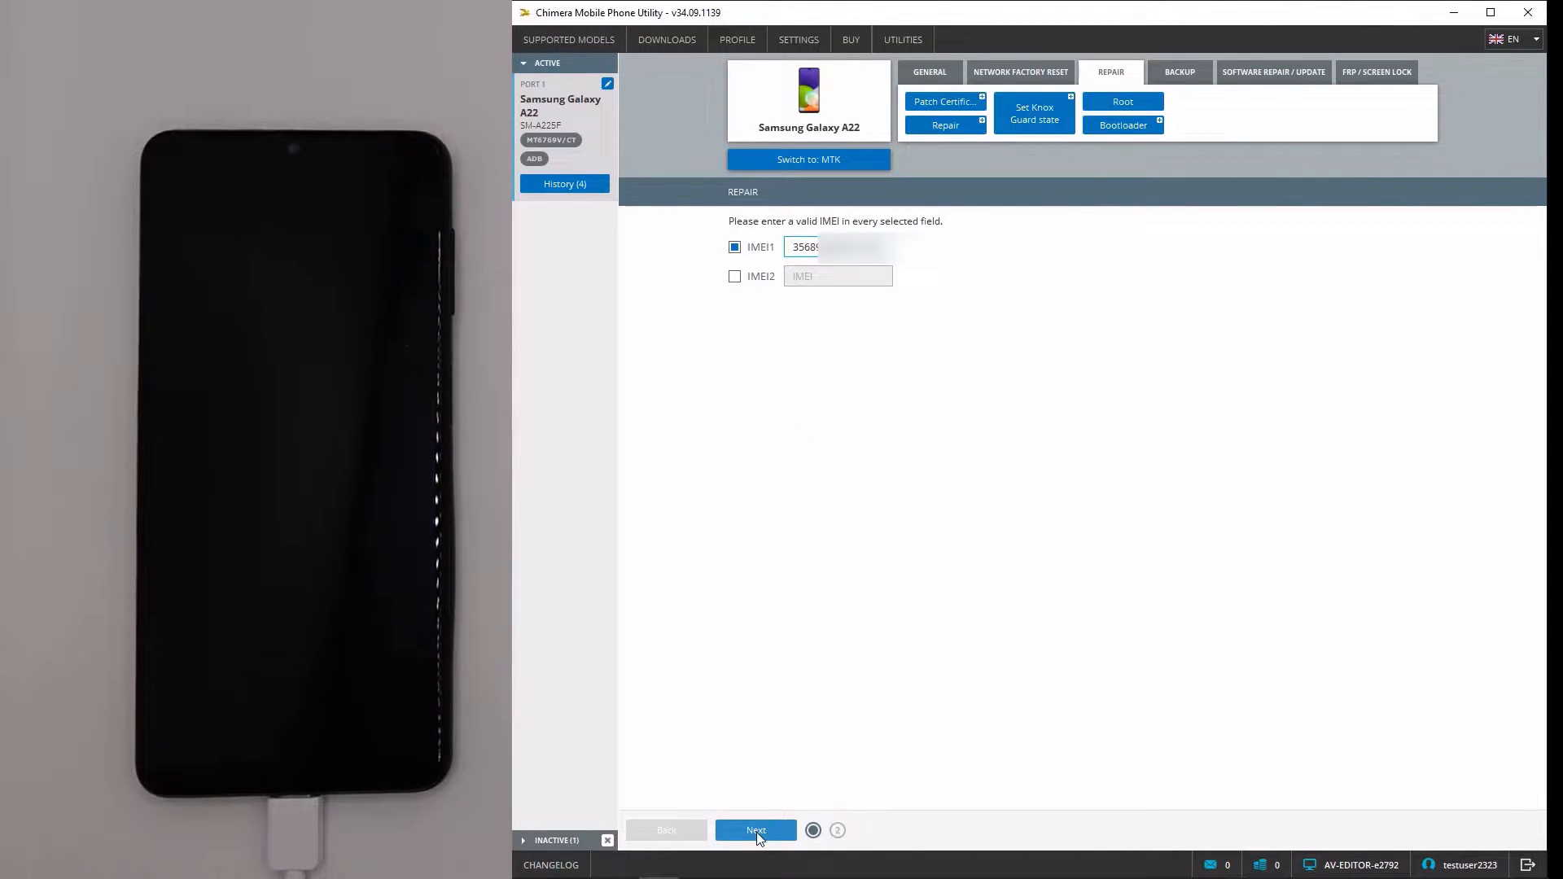
left_click(756, 828)
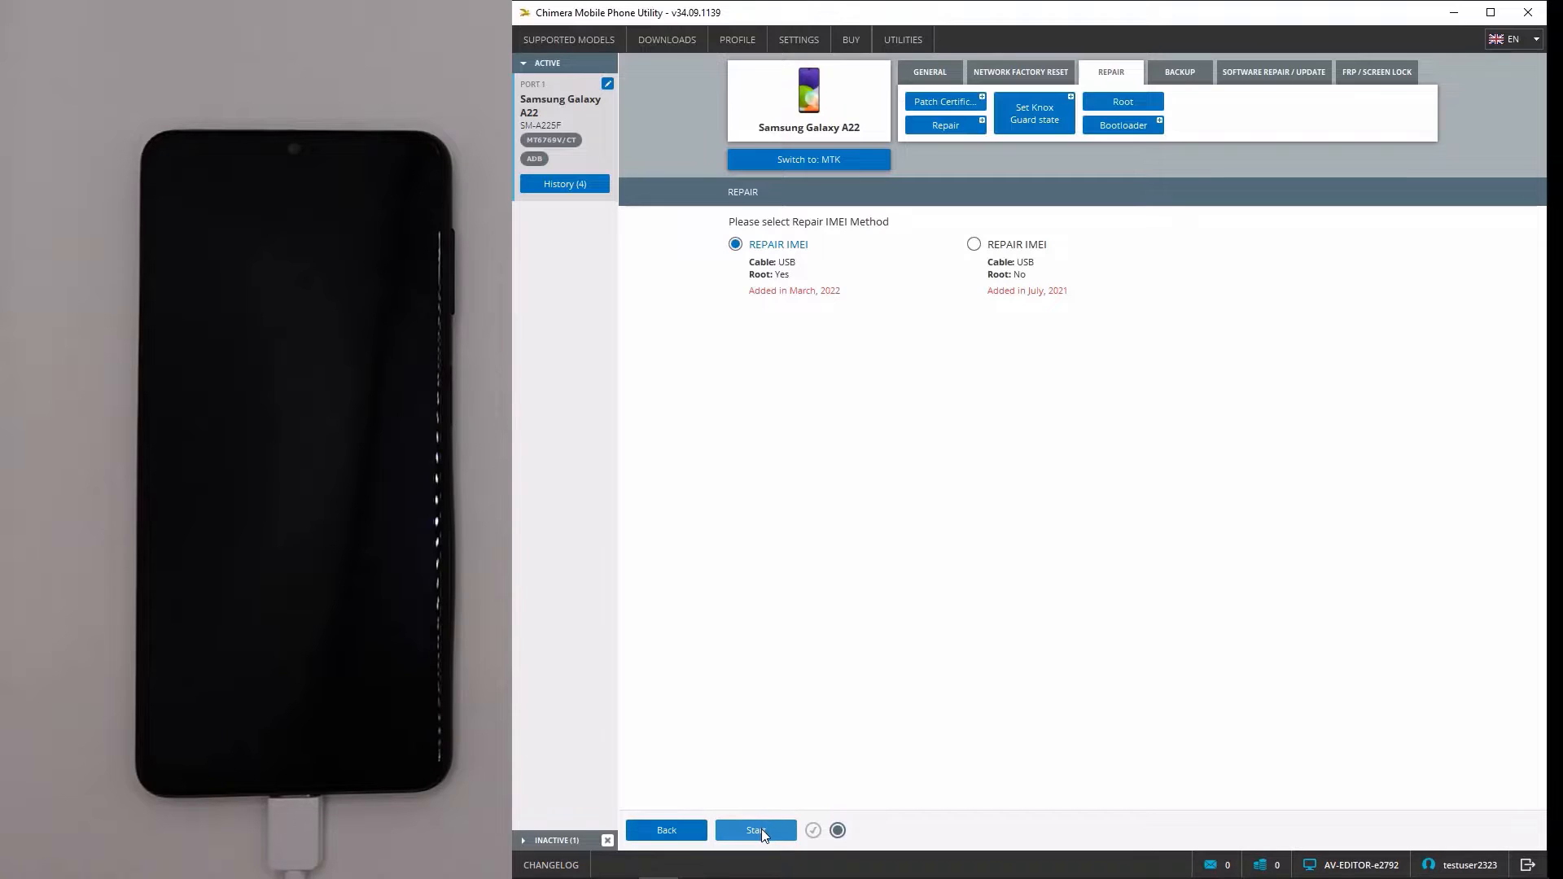
- Run the first rooted REPAIR IMEI method and confirm the Attention dialog until Successfully finished
left_click(756, 829)
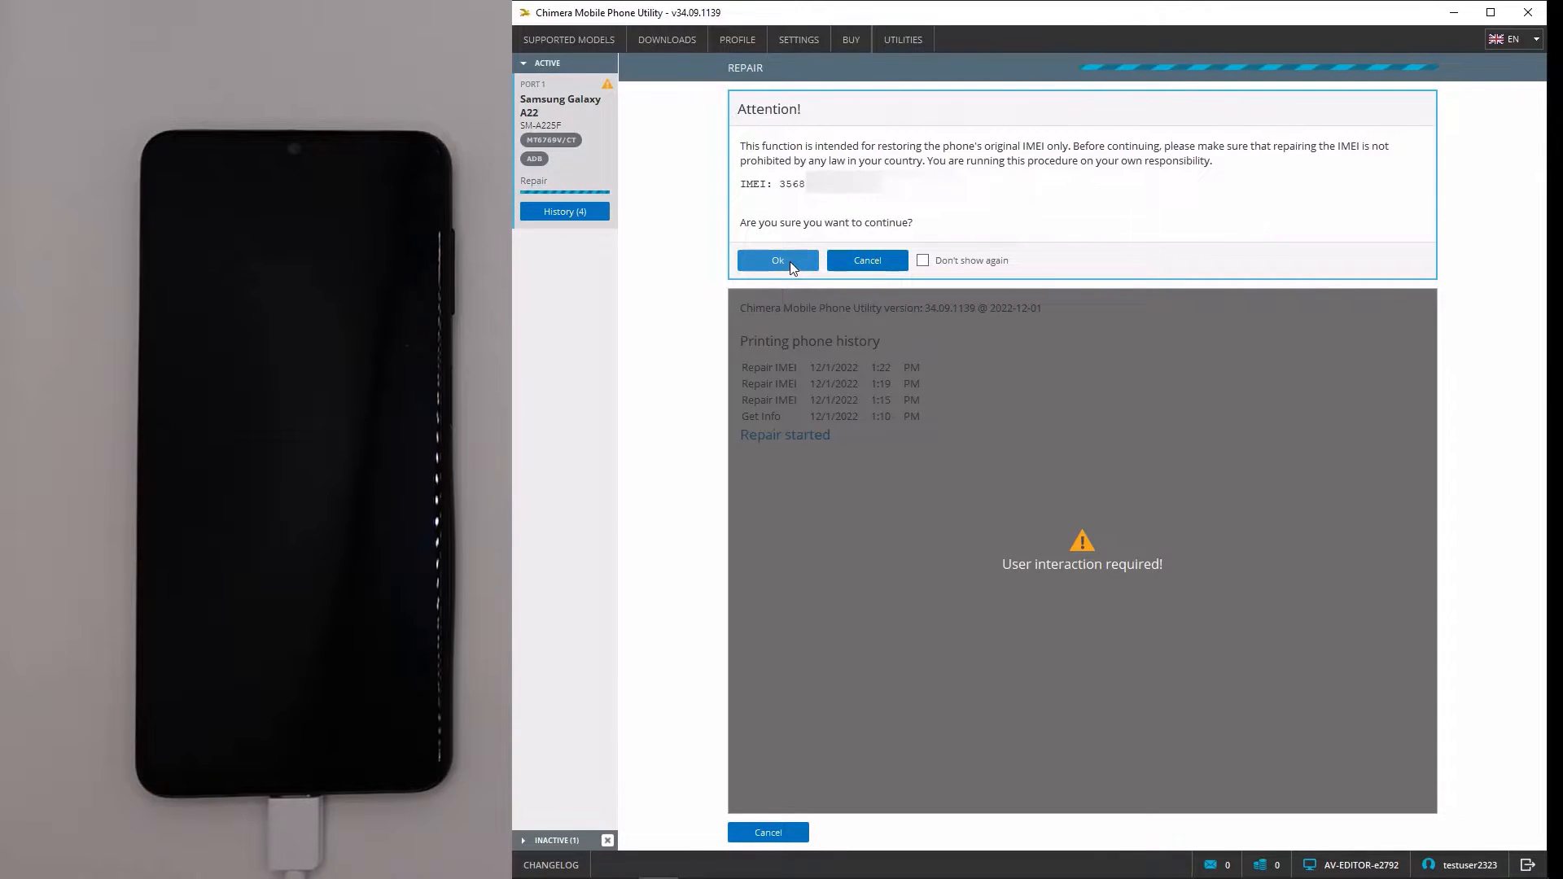
left_click(778, 259)
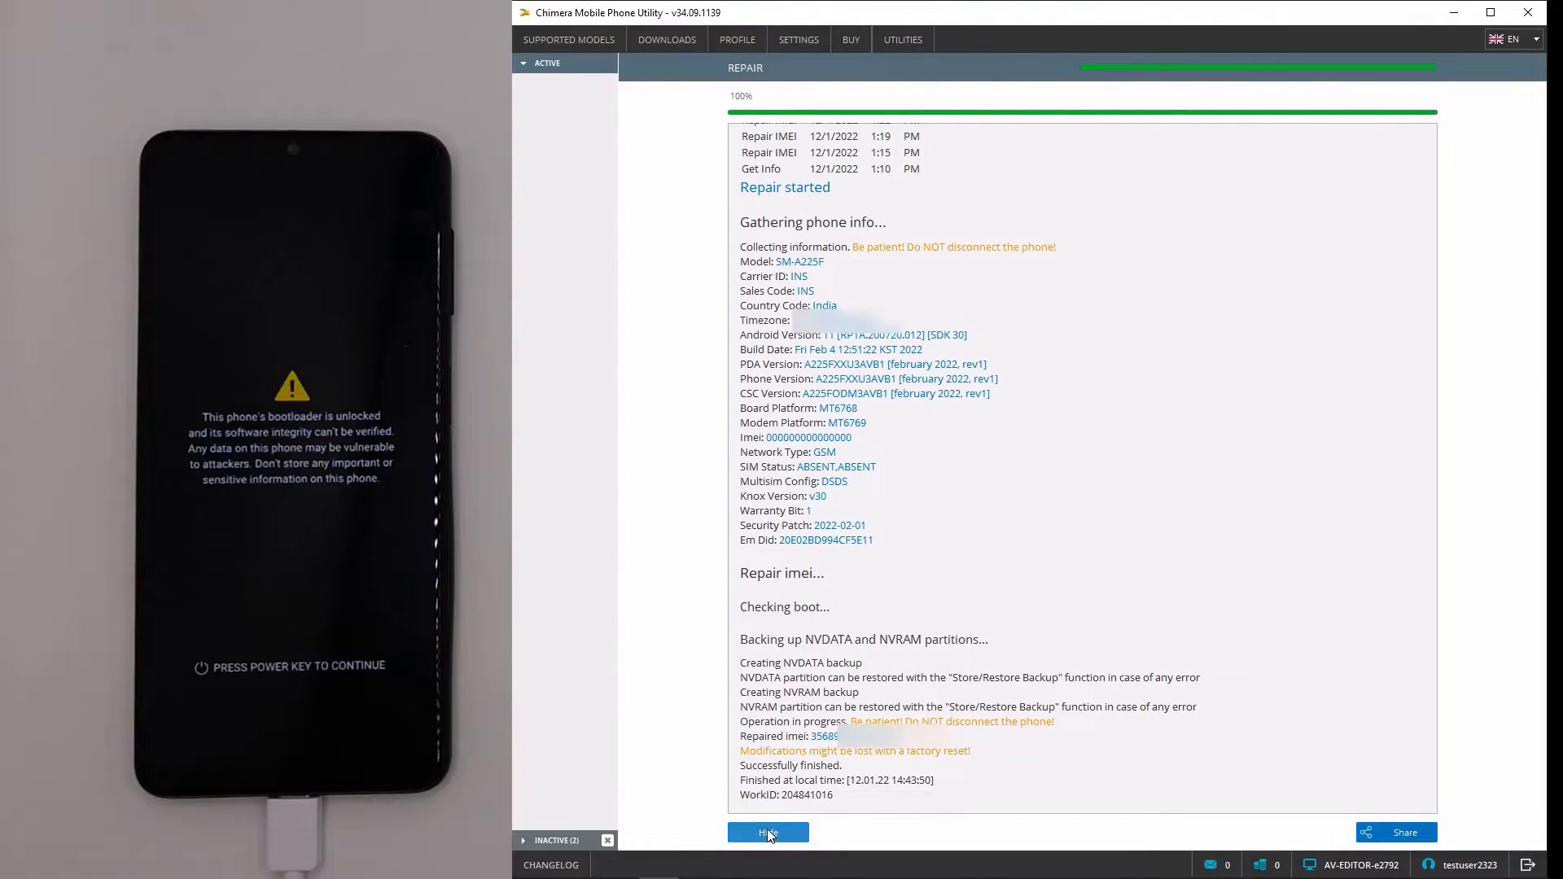
- Hide the finished repair log and start Patch Certificate from the REPAIR operations
left_click(769, 832)
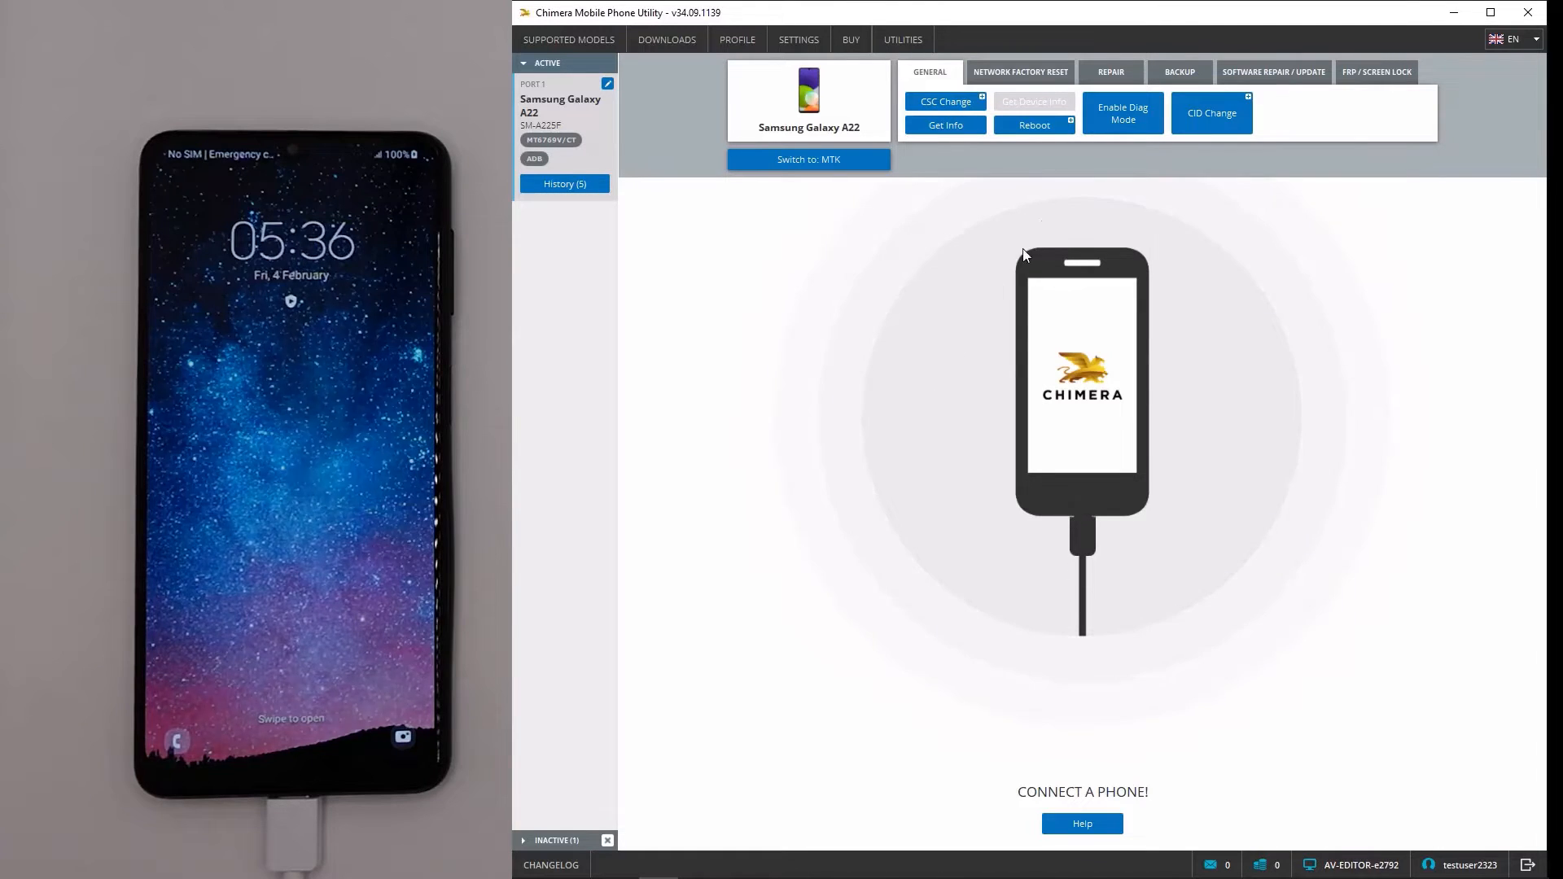
left_click(1111, 72)
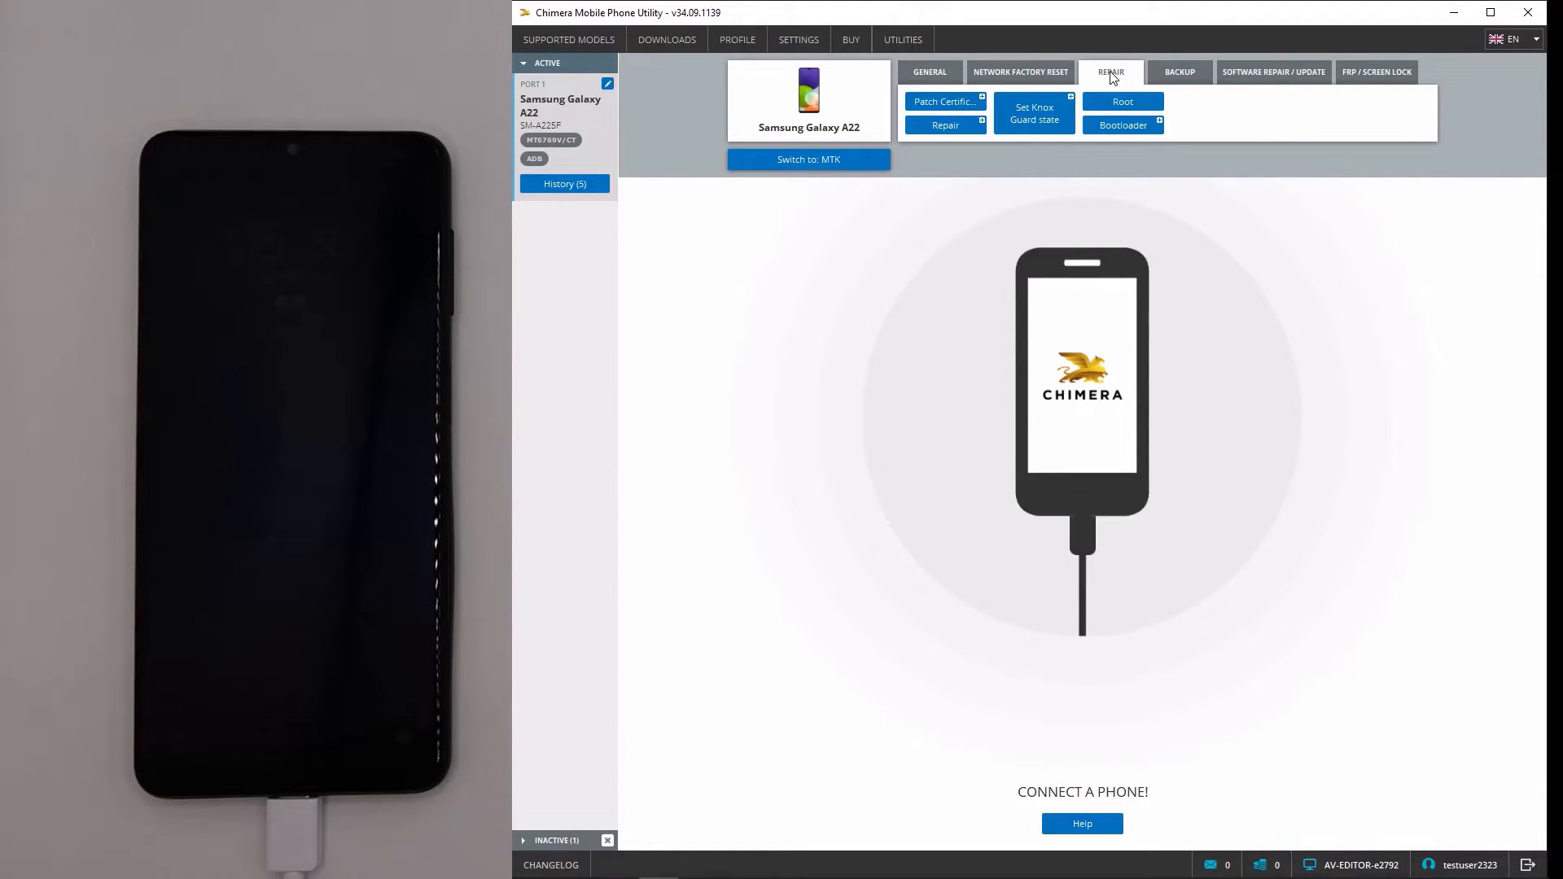
mouse_move(945, 101)
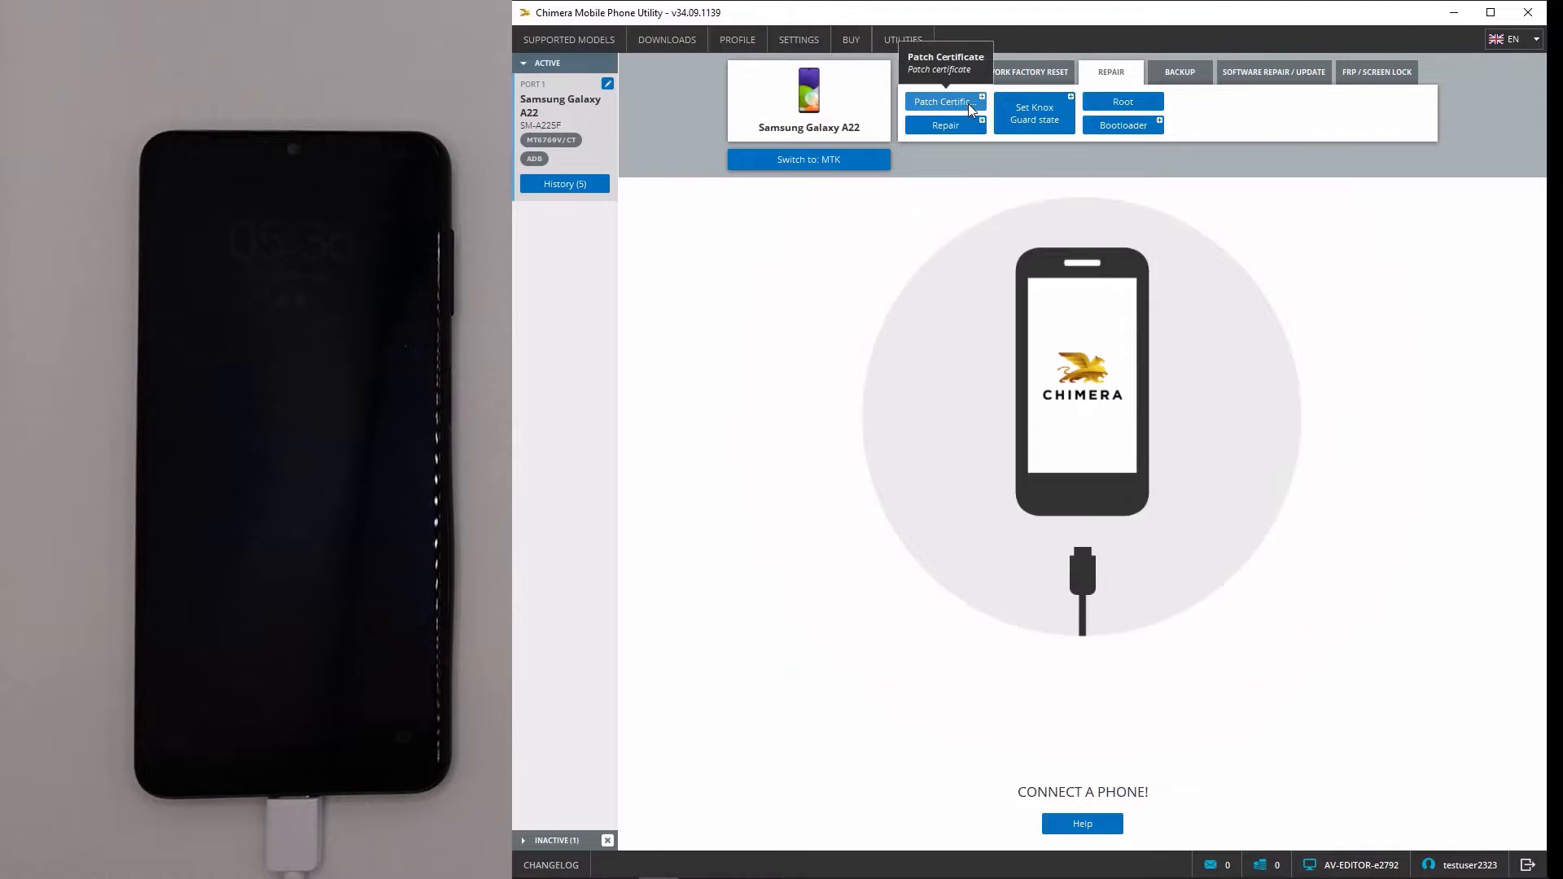
left_click(942, 101)
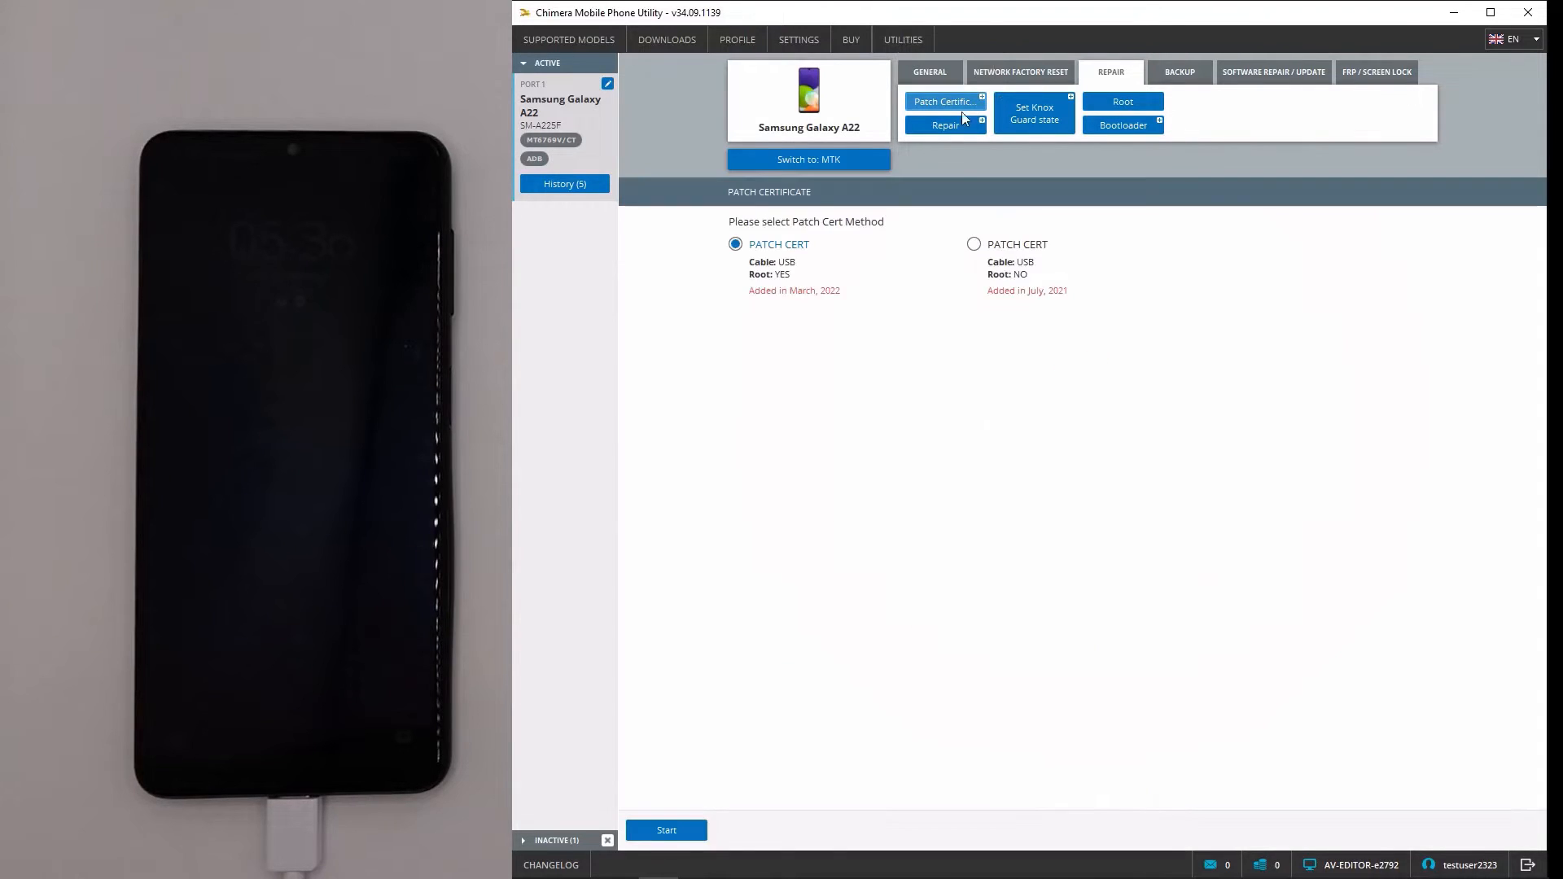
- Run the first rooted PATCH CERT method to Successfully finished, then hide its log
left_click(666, 829)
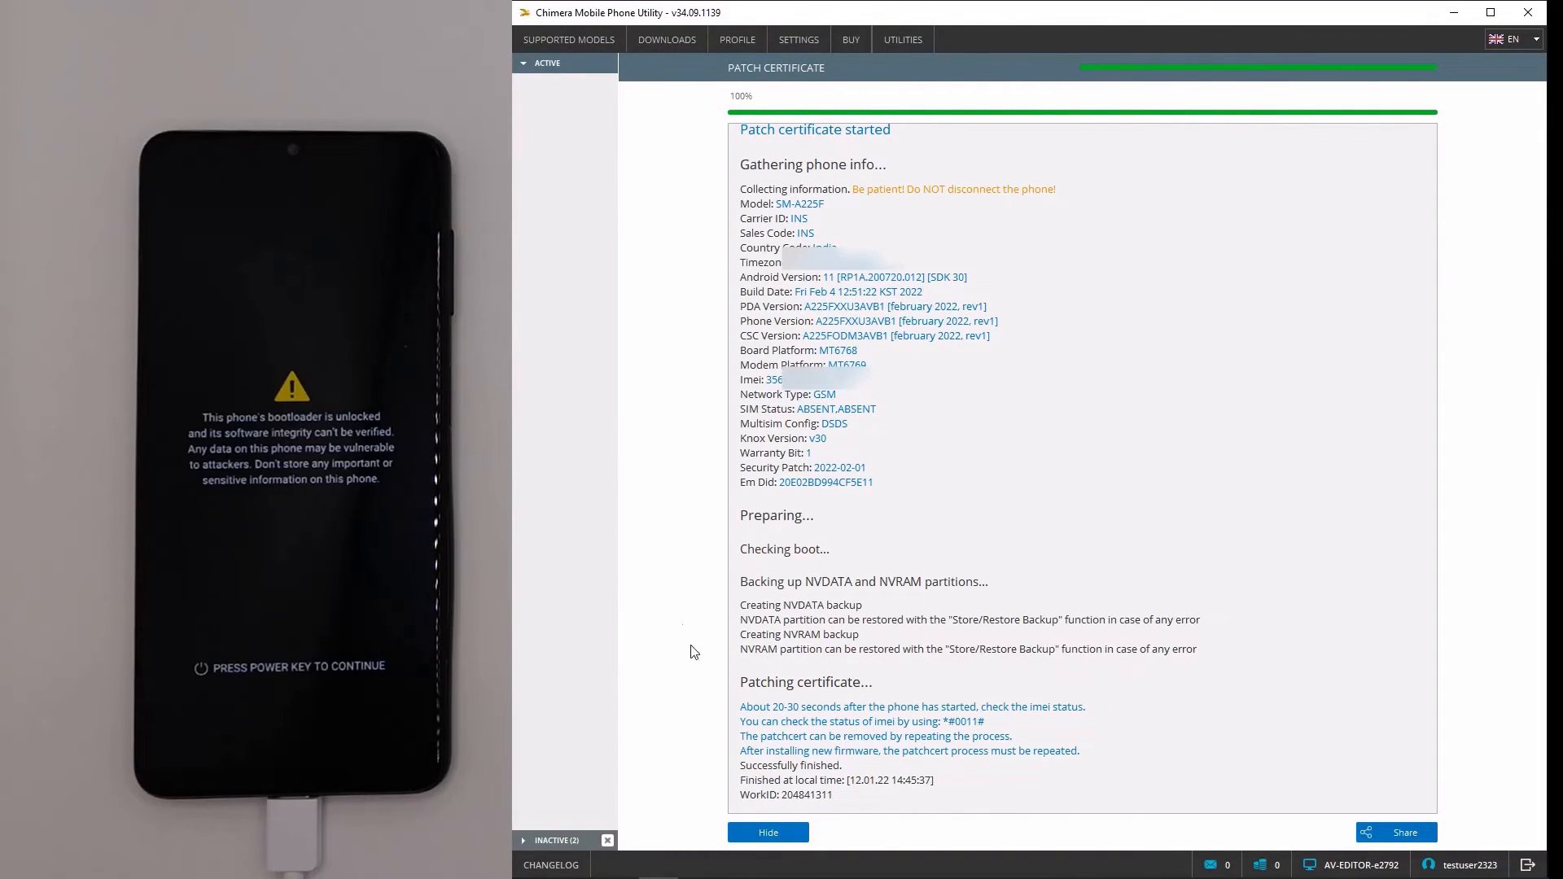
left_click(769, 832)
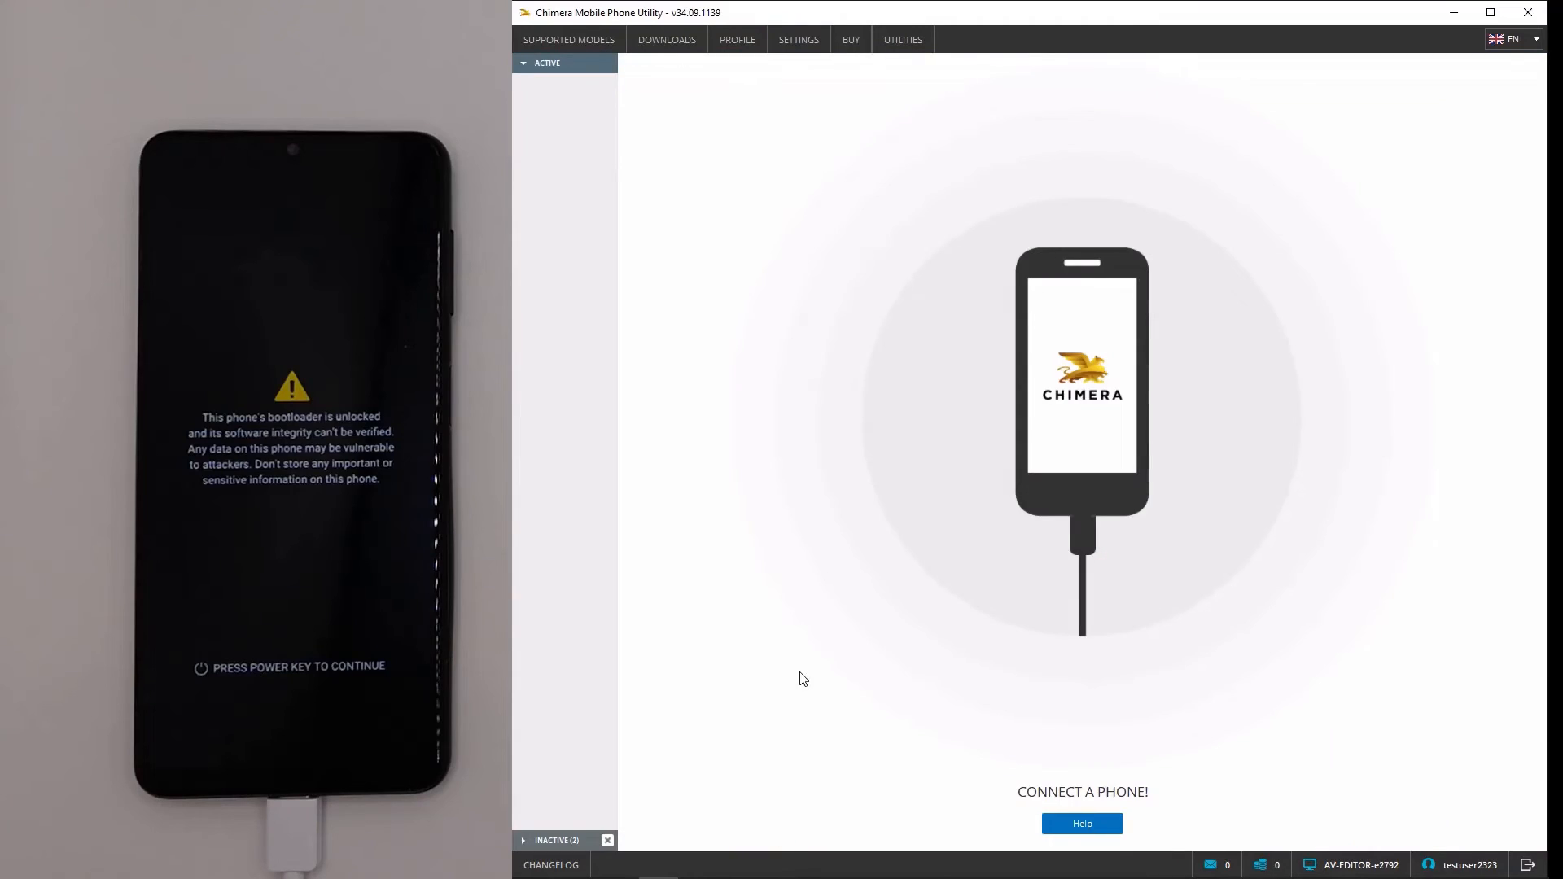